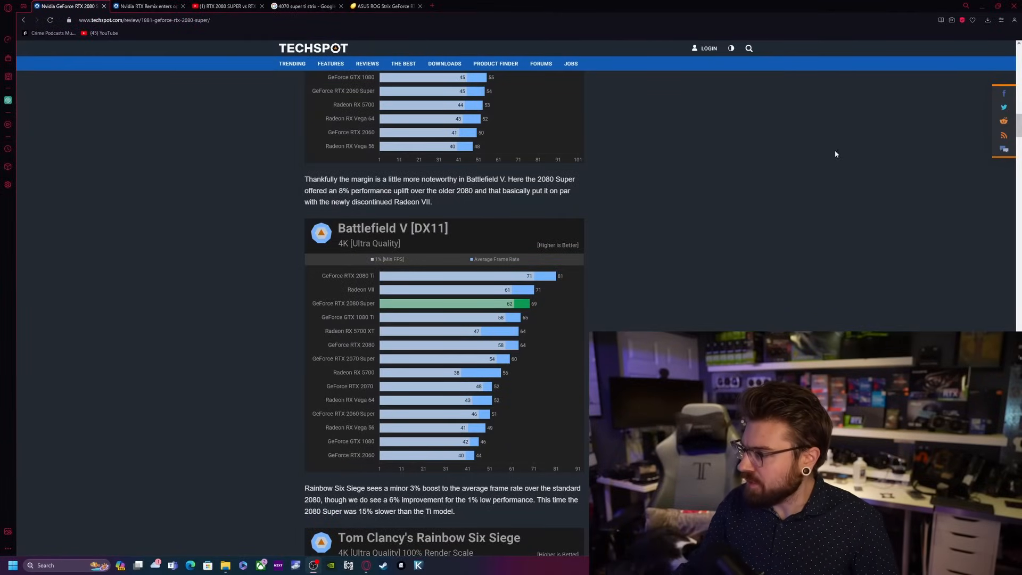
Step: Scroll past the power and temperature charts to the RTX 2080 Super vs. 2080 4K chart
scroll("up", 3)
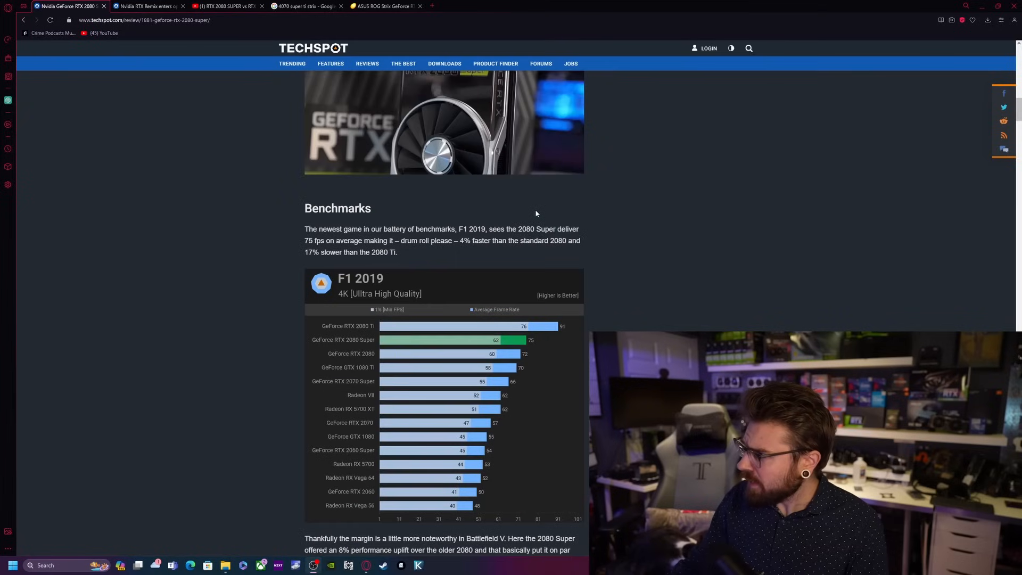
scroll("up", 3)
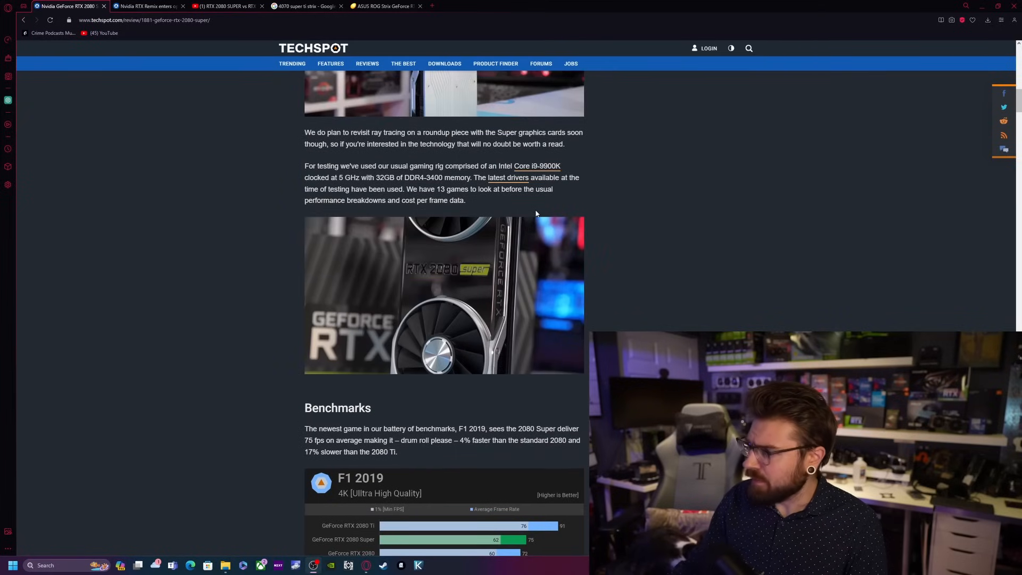
scroll("down", 3)
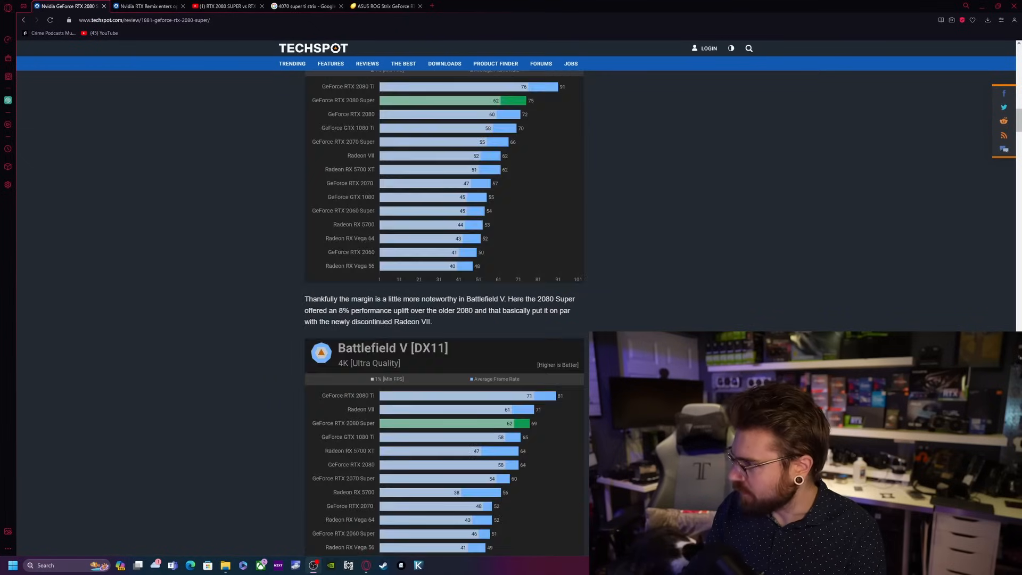
scroll("down", 3)
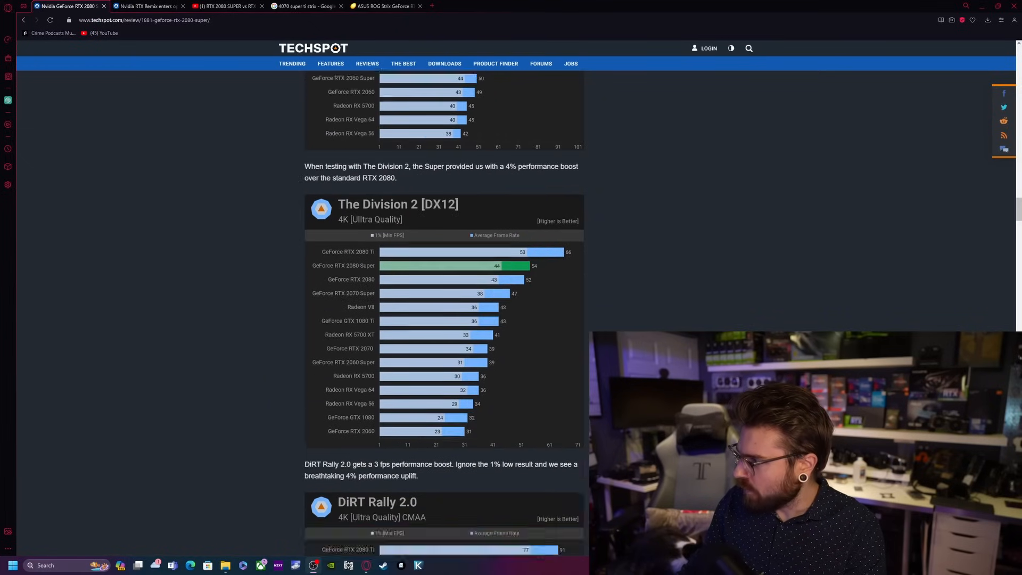
scroll("down", 3)
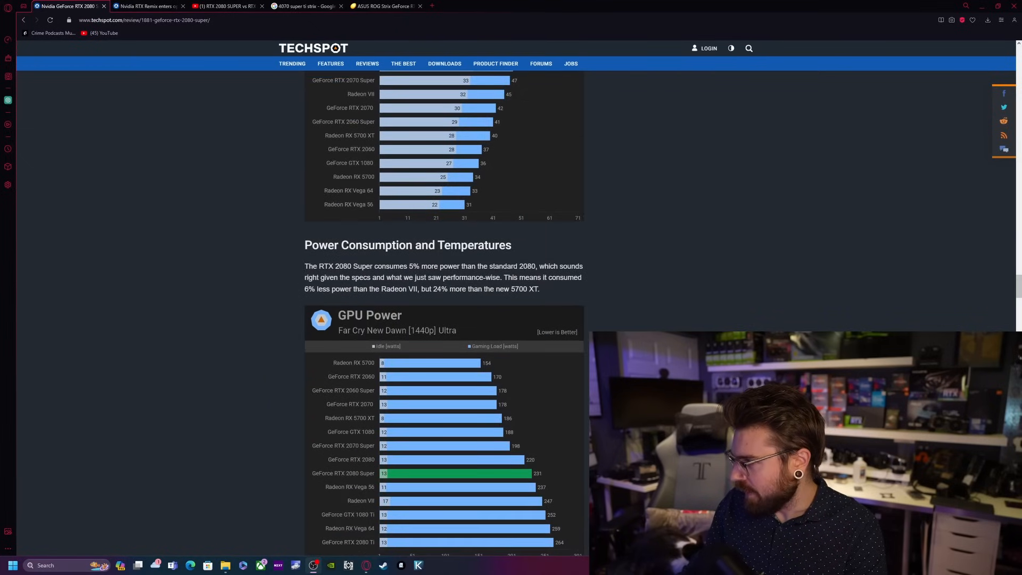
scroll("down", 3)
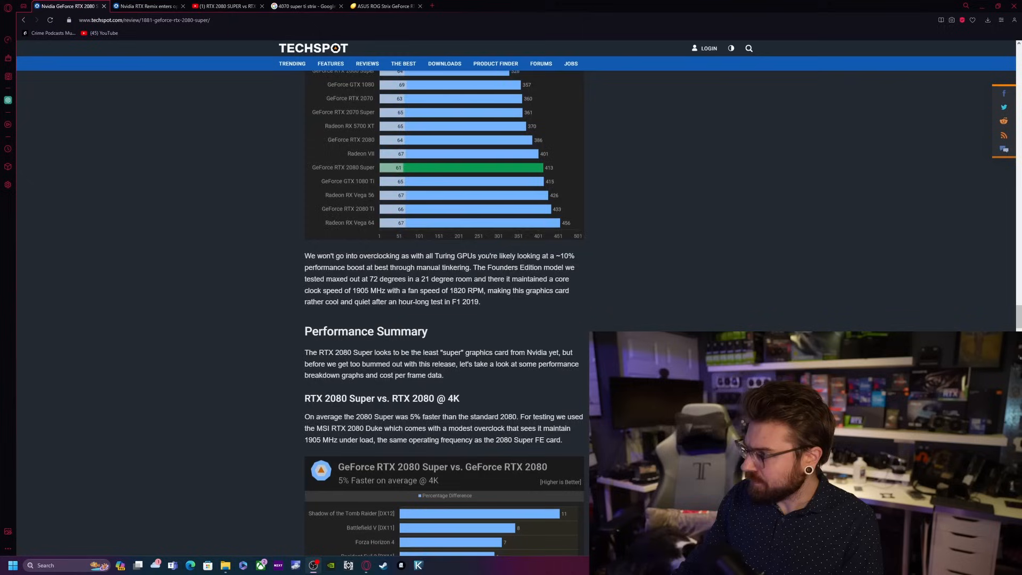
scroll("down", 3)
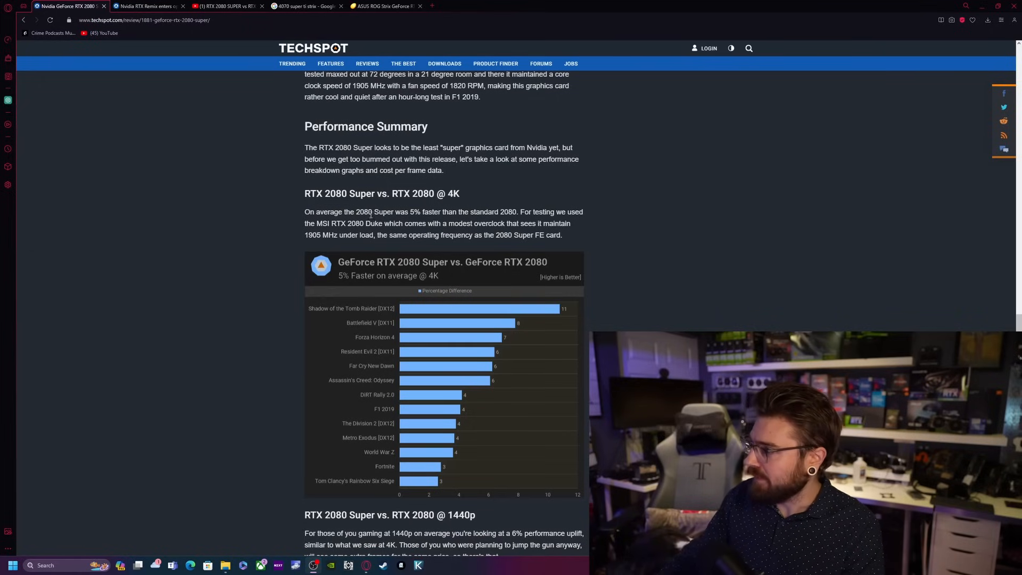
Step: Scroll down and back through the TechSpot review's cost-per-frame charts
scroll("down", 3)
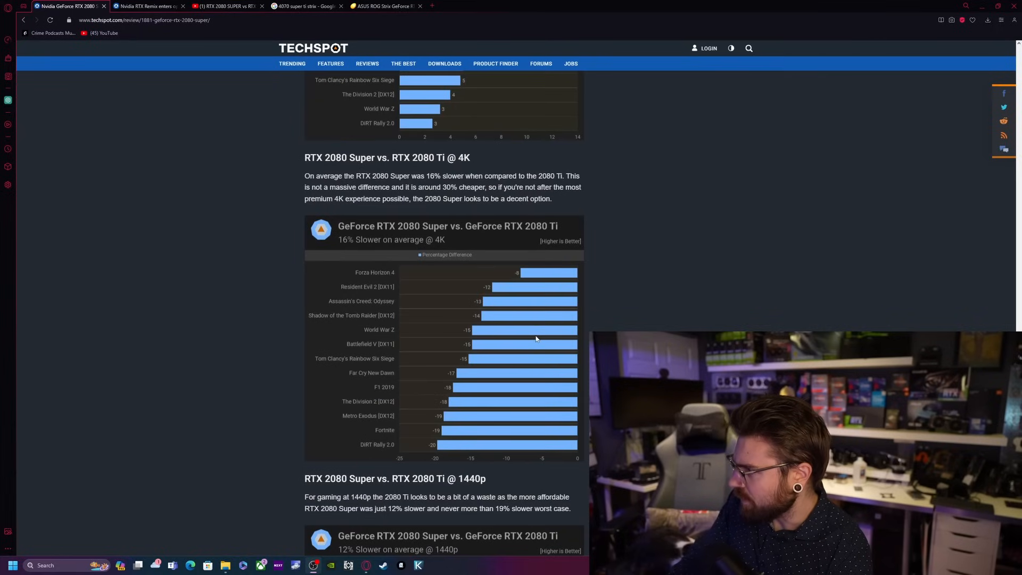
scroll("down", 3)
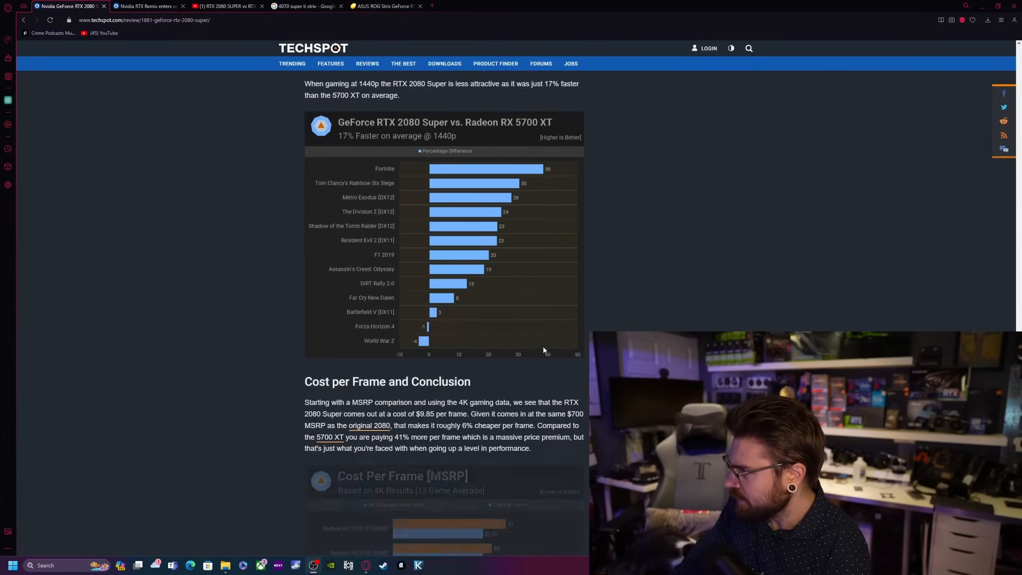
scroll("down", 3)
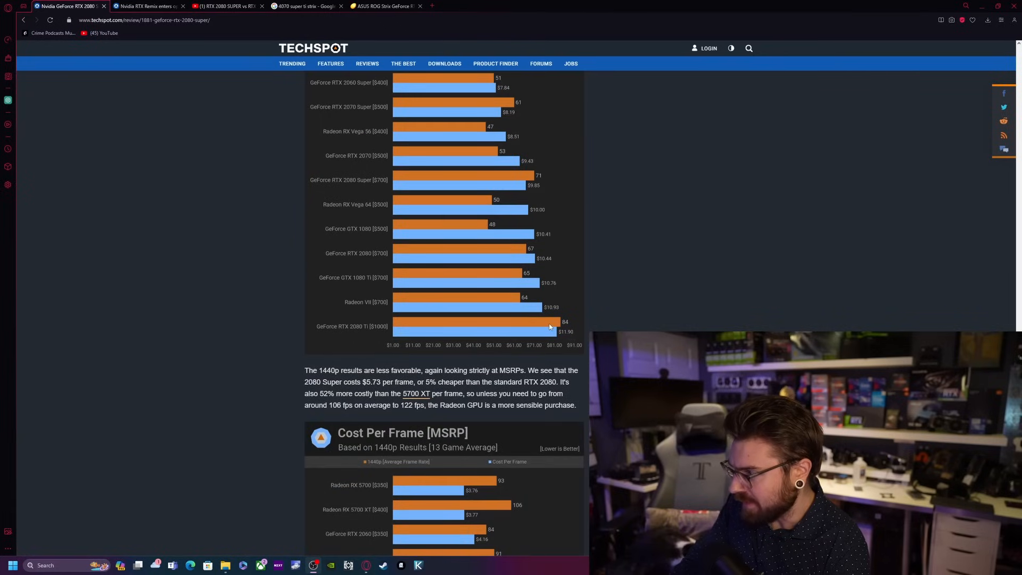
scroll("down", 3)
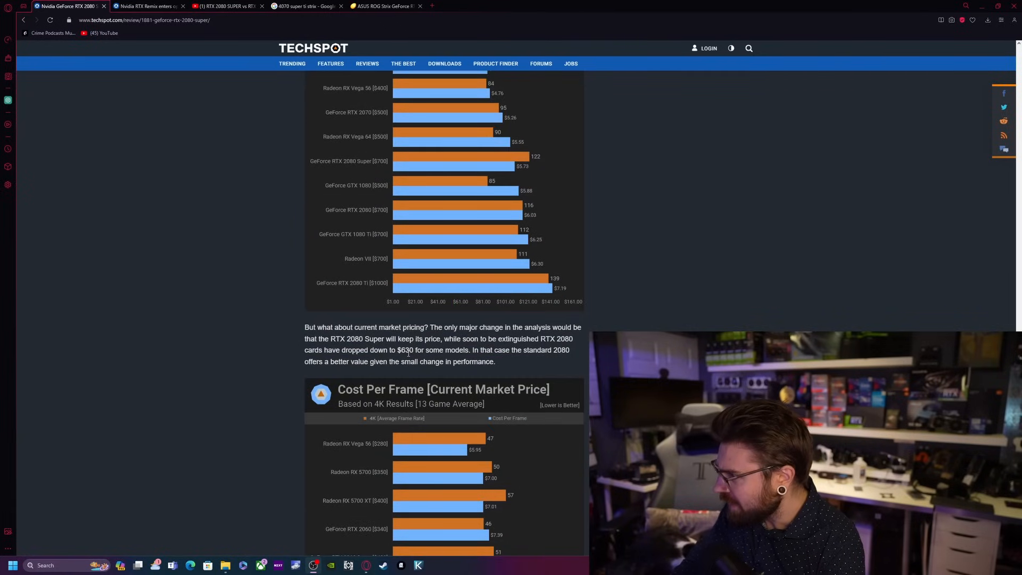
scroll("up", 3)
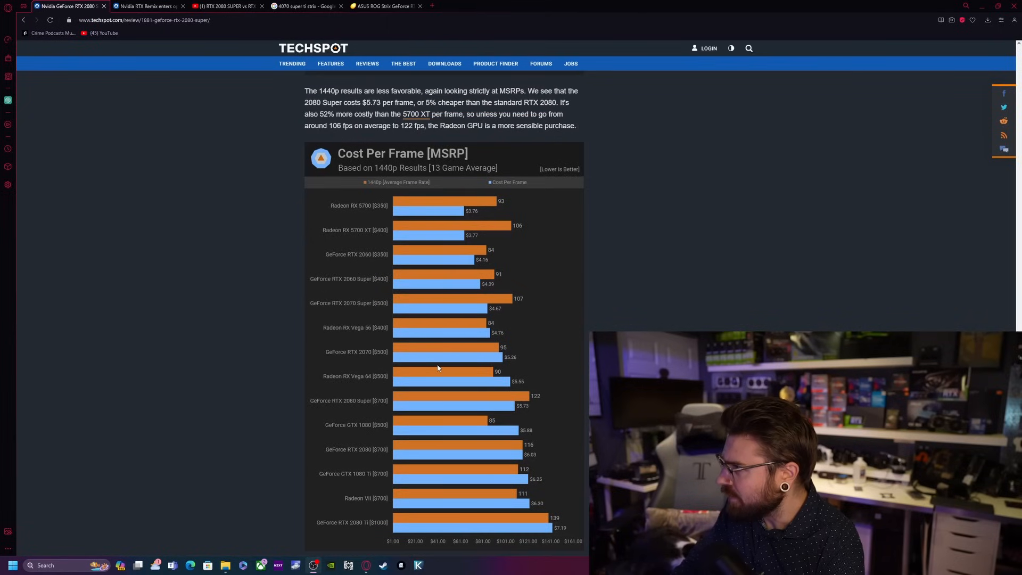
scroll("up", 3)
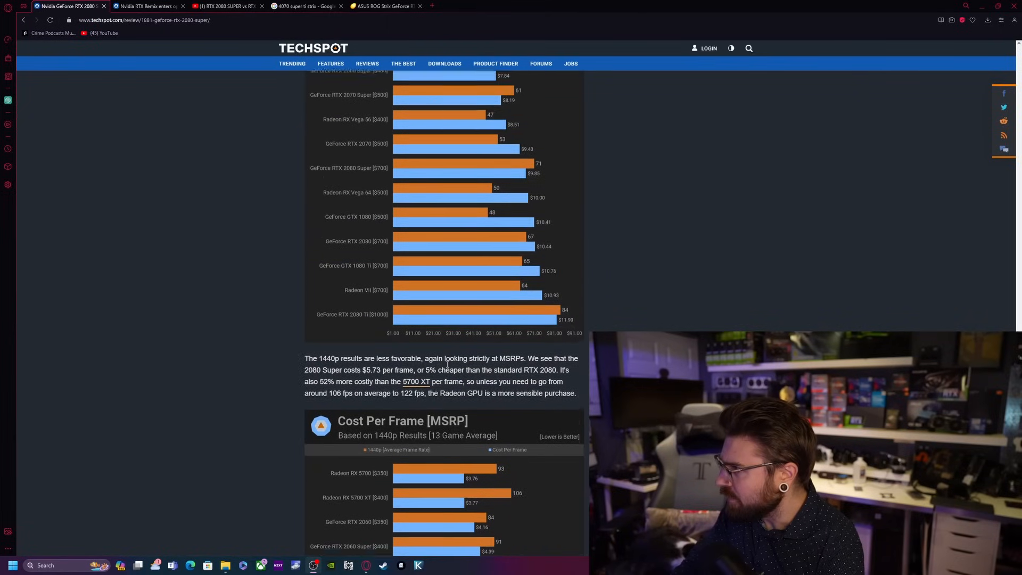
scroll("up", 3)
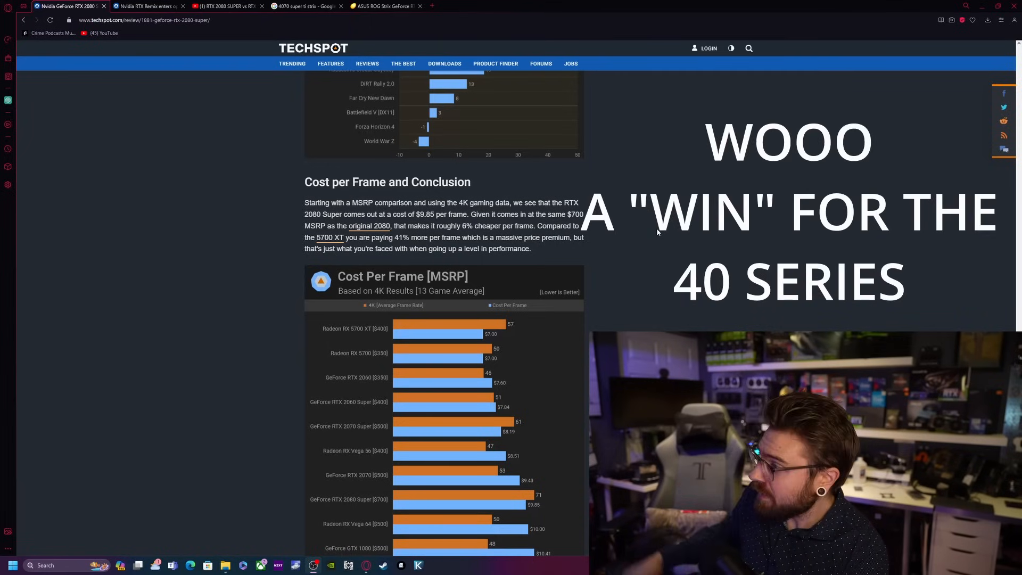
scroll("up", 3)
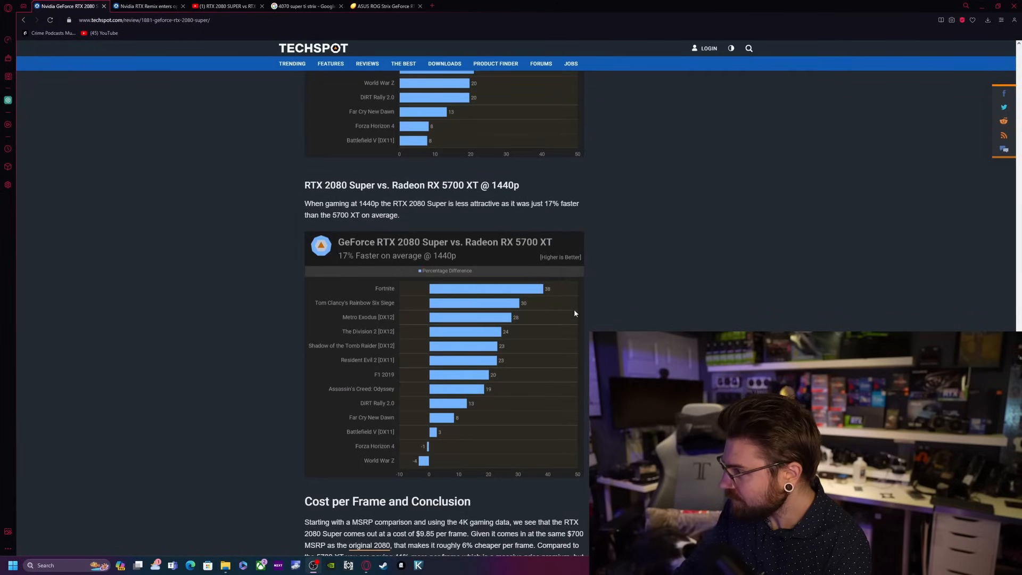
scroll("down", 3)
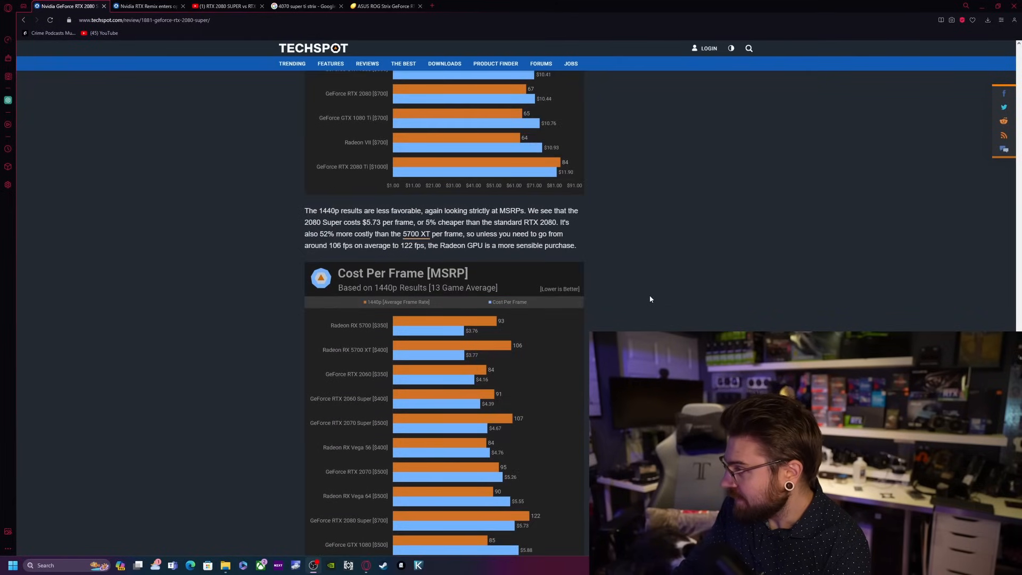
scroll("down", 3)
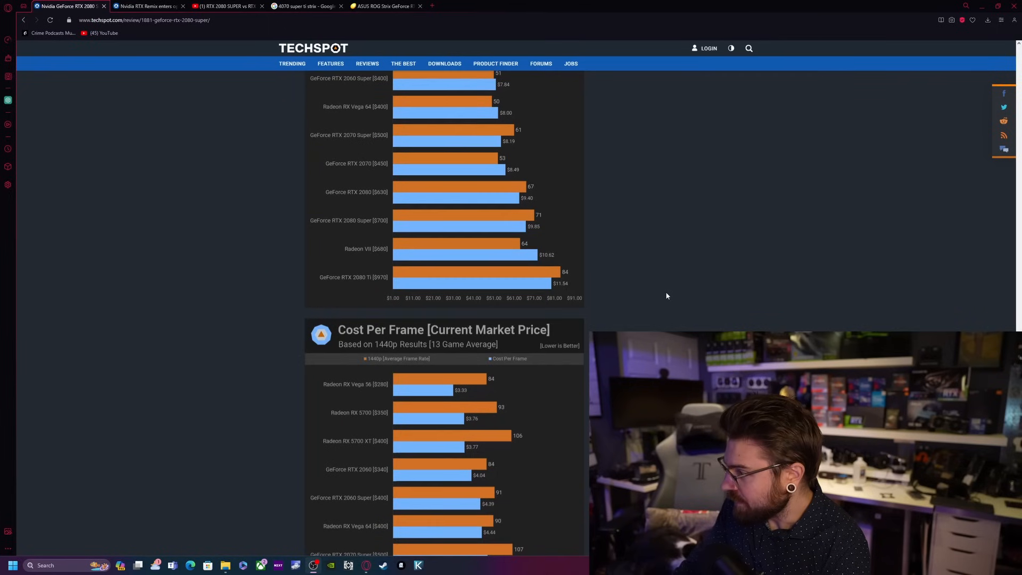
scroll("down", 3)
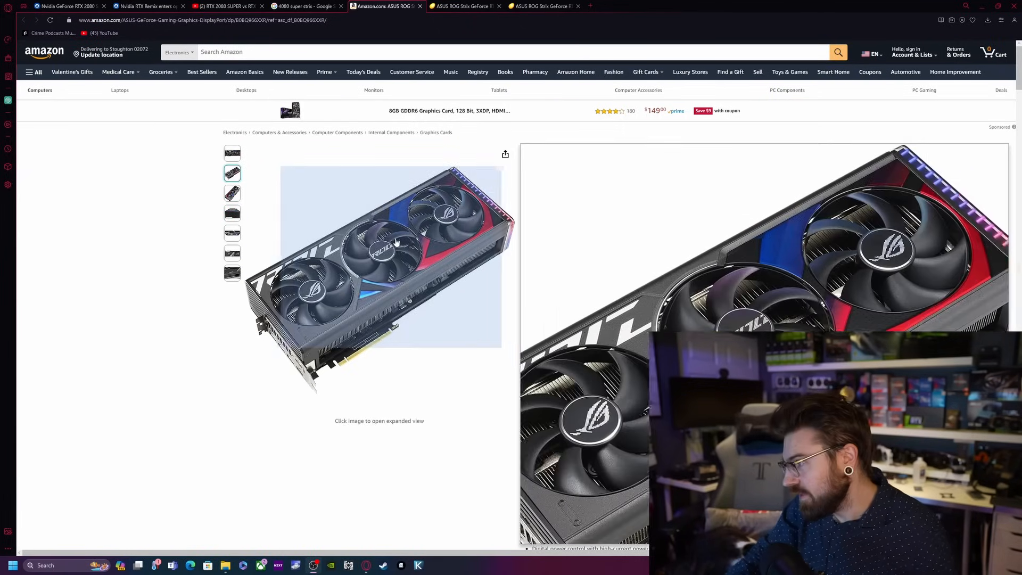
Step: View the card's rear and mode-switch photos, scroll the listing, then move to the YouTube tab
left_click(232, 213)
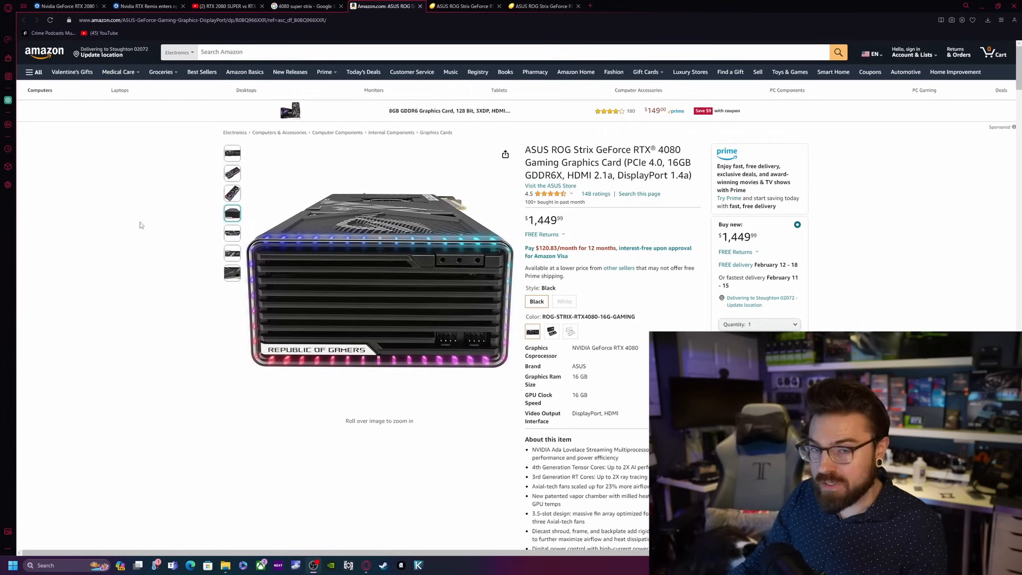
left_click(232, 272)
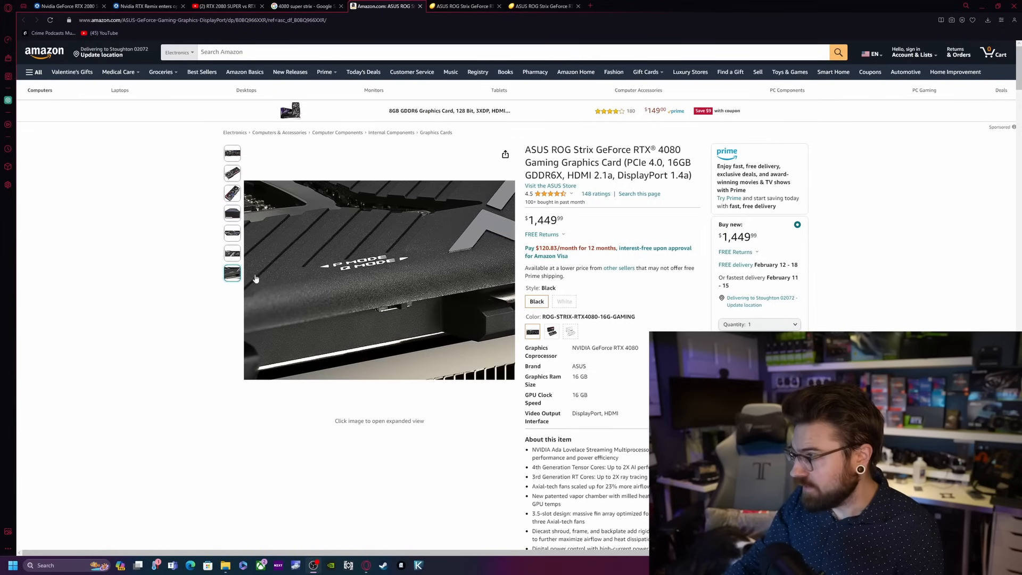
scroll("down", 3)
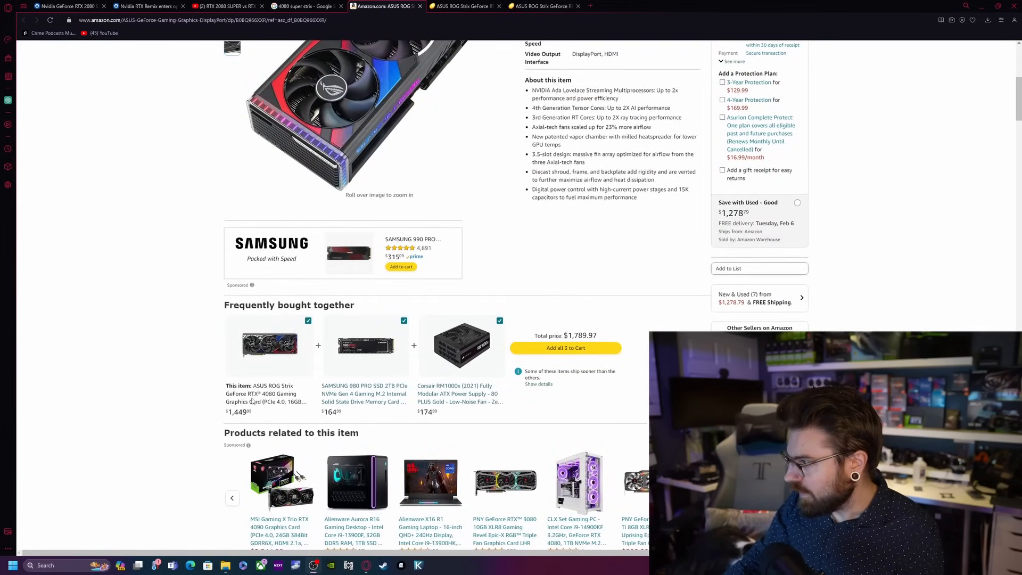
scroll("down", 3)
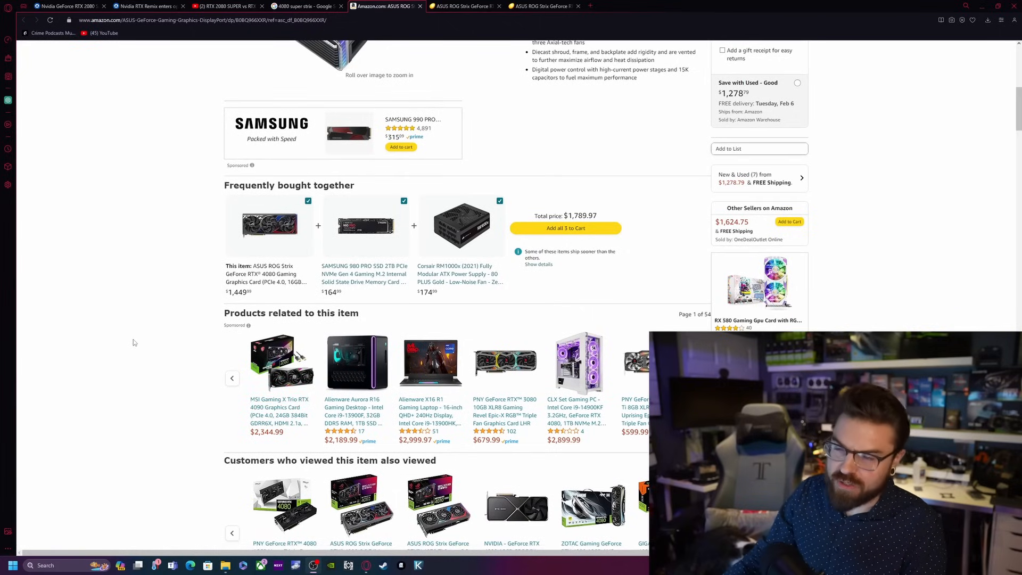
scroll("up", 3)
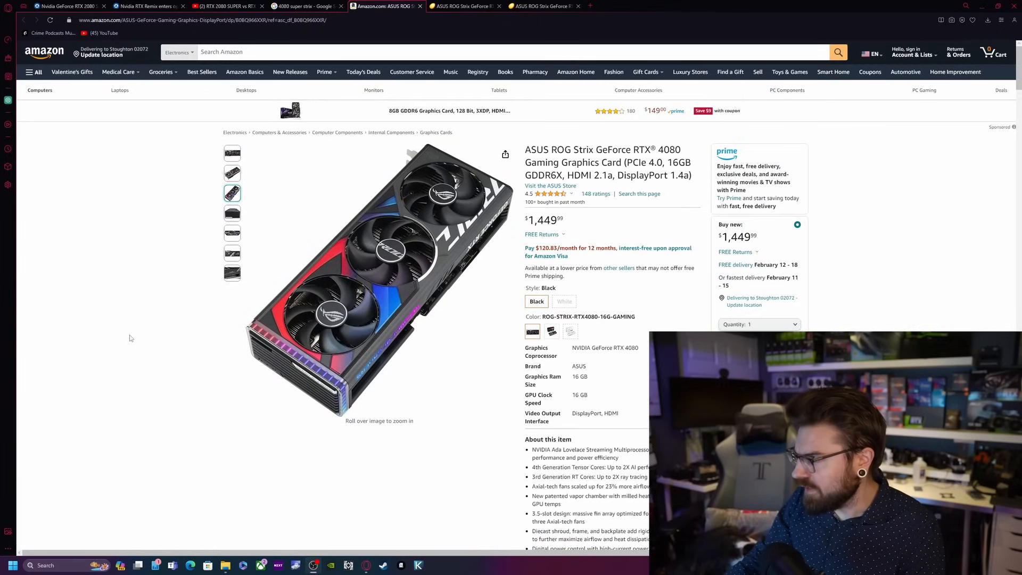
mouse_move(128, 243)
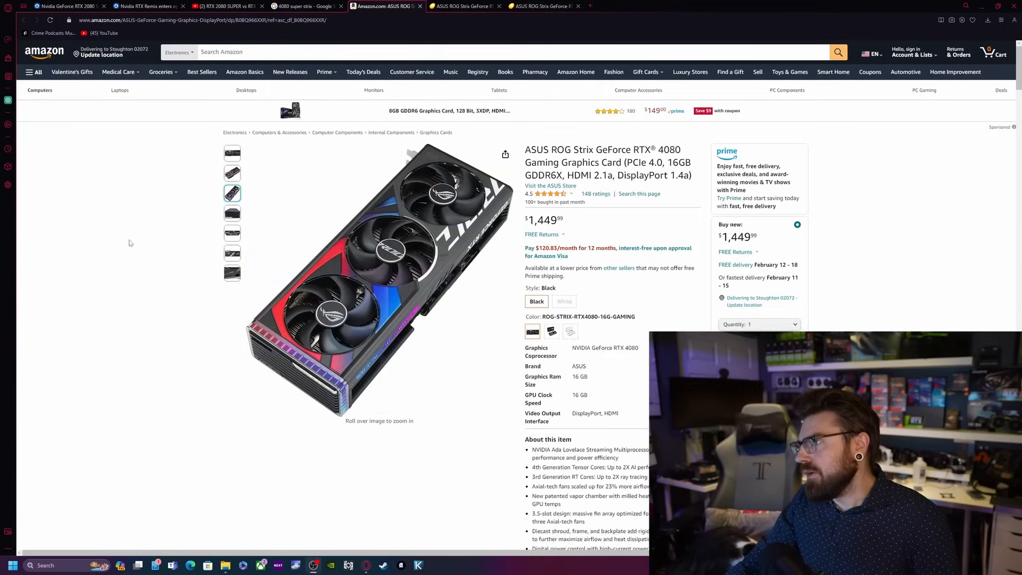
mouse_move(67, 208)
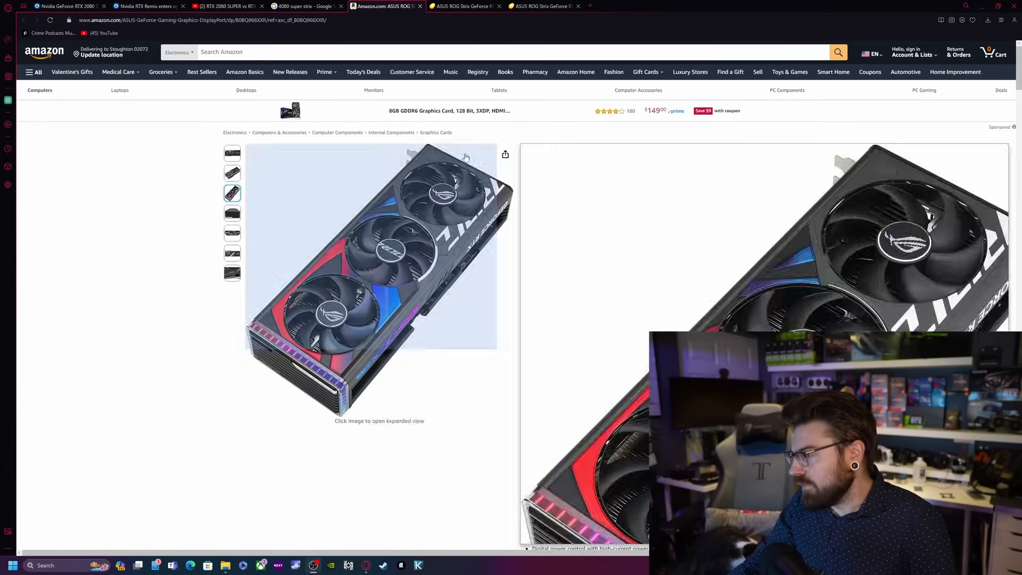
left_click(227, 5)
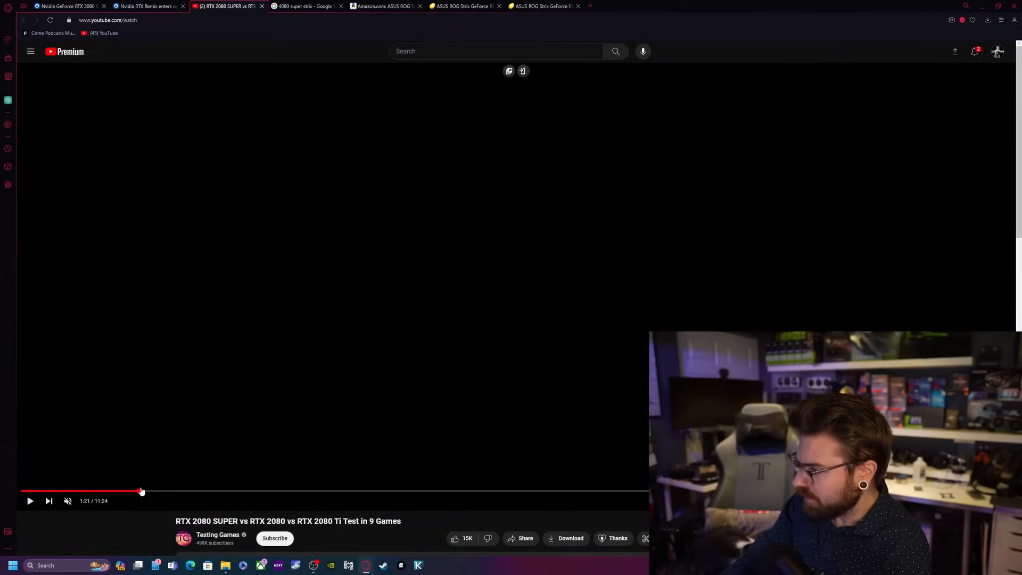
Step: Jump the comparison video to about 3:09 and resume playback
left_click(297, 491)
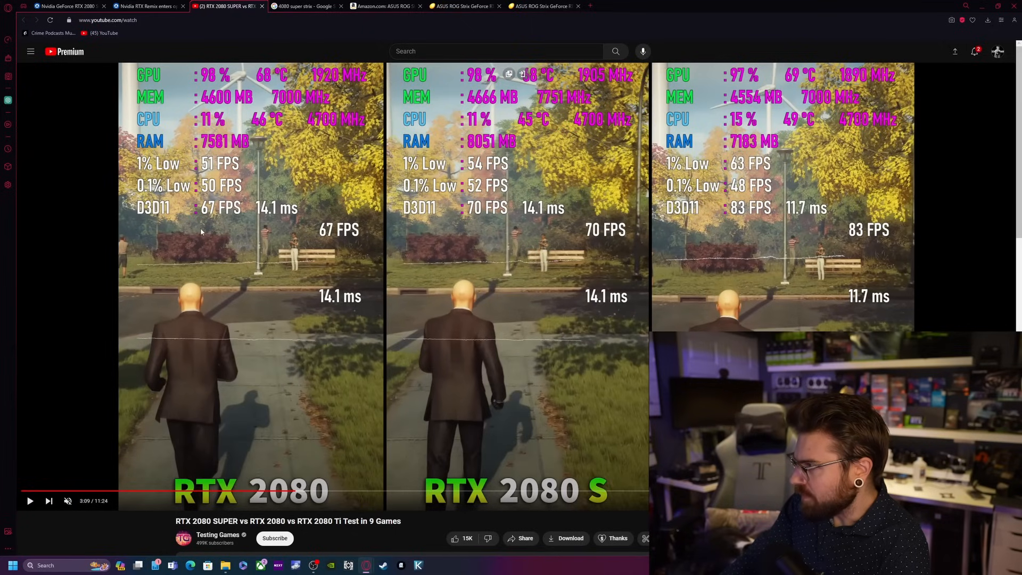
left_click(30, 500)
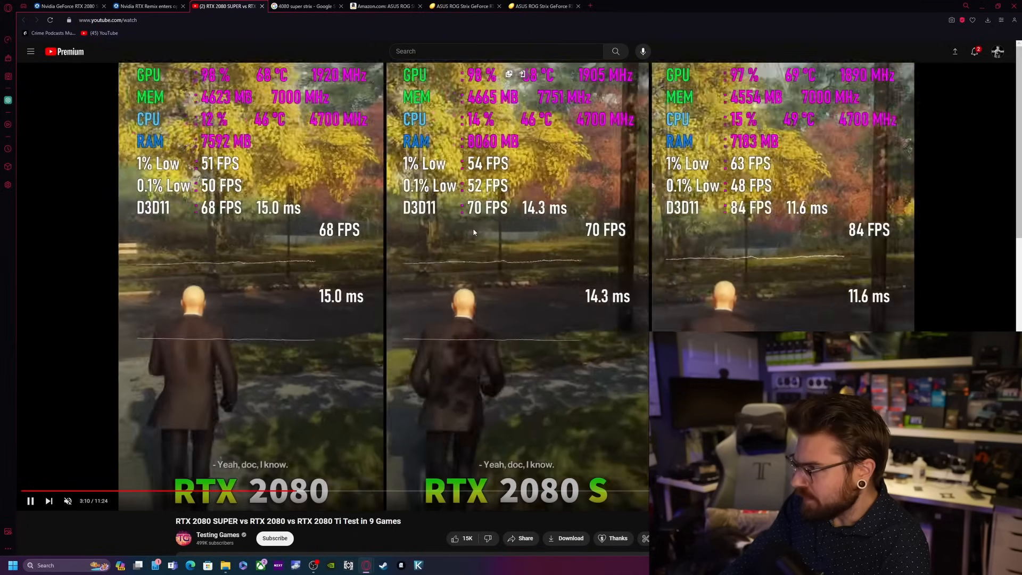